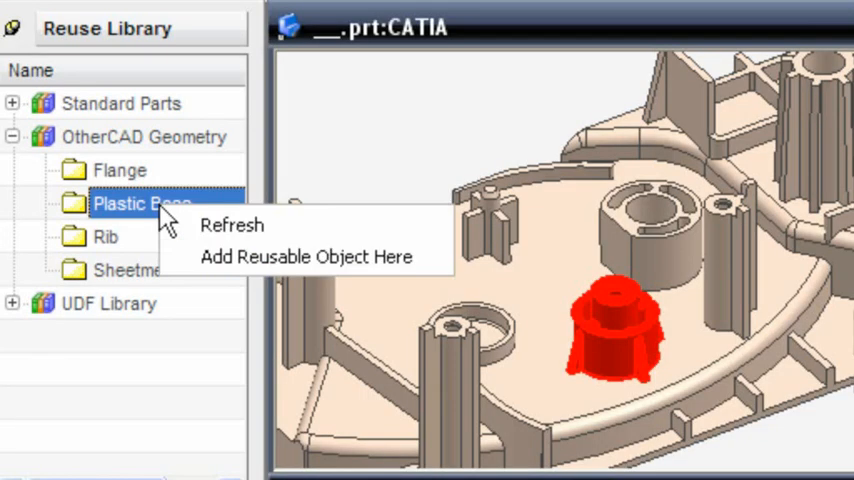
Save the red CATIA boss into the Plastic Boss library folder as reusable item Boss A.
left_click(306, 256)
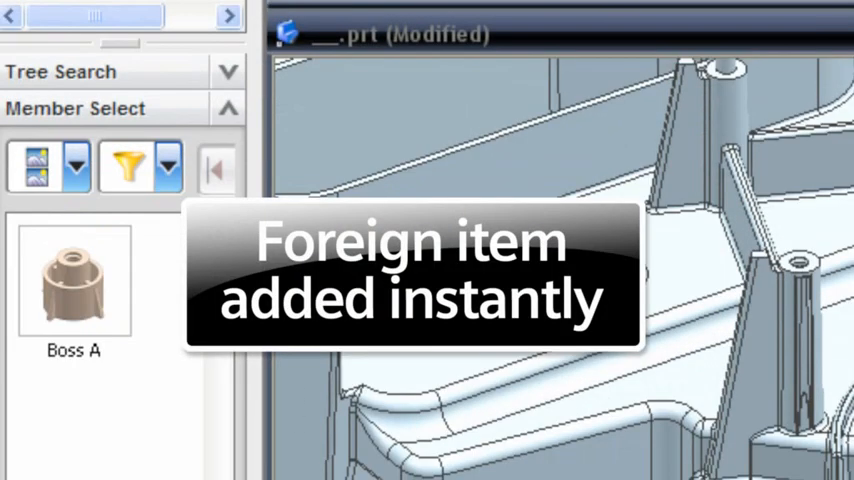
Place Boss A from Member Select into the part and change its offset distance from 31.5 to 20 mm.
left_click(72, 284)
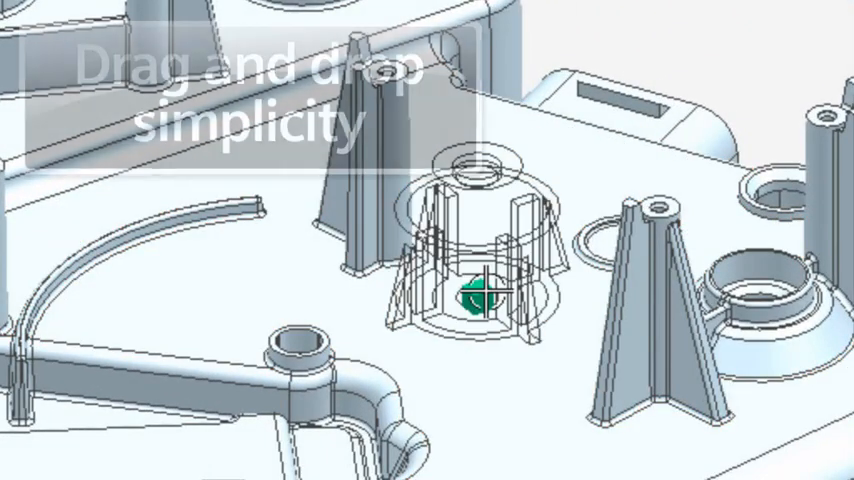
right_click(478, 296)
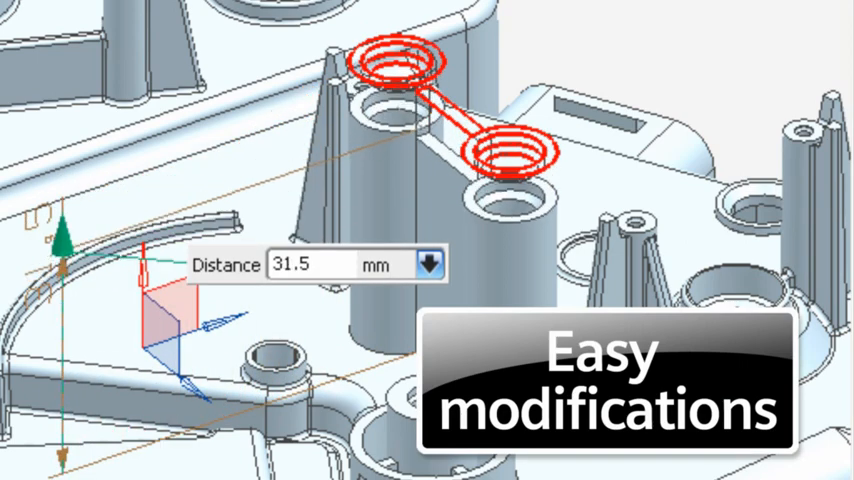
type("20")
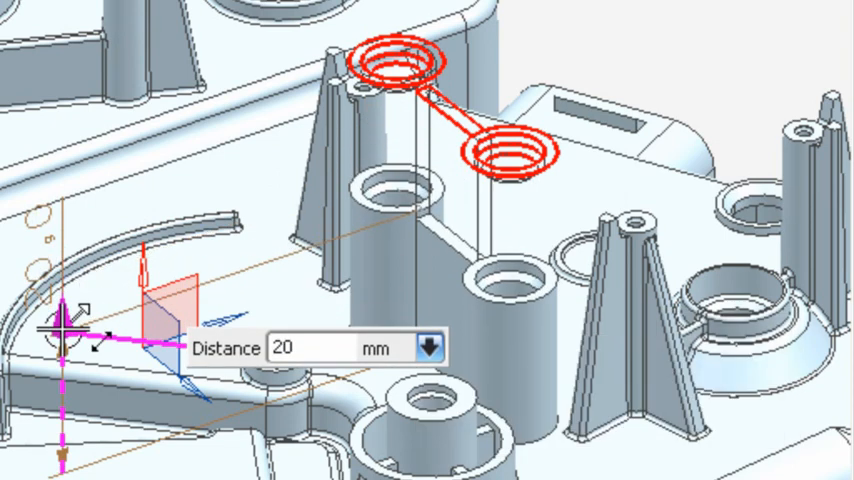